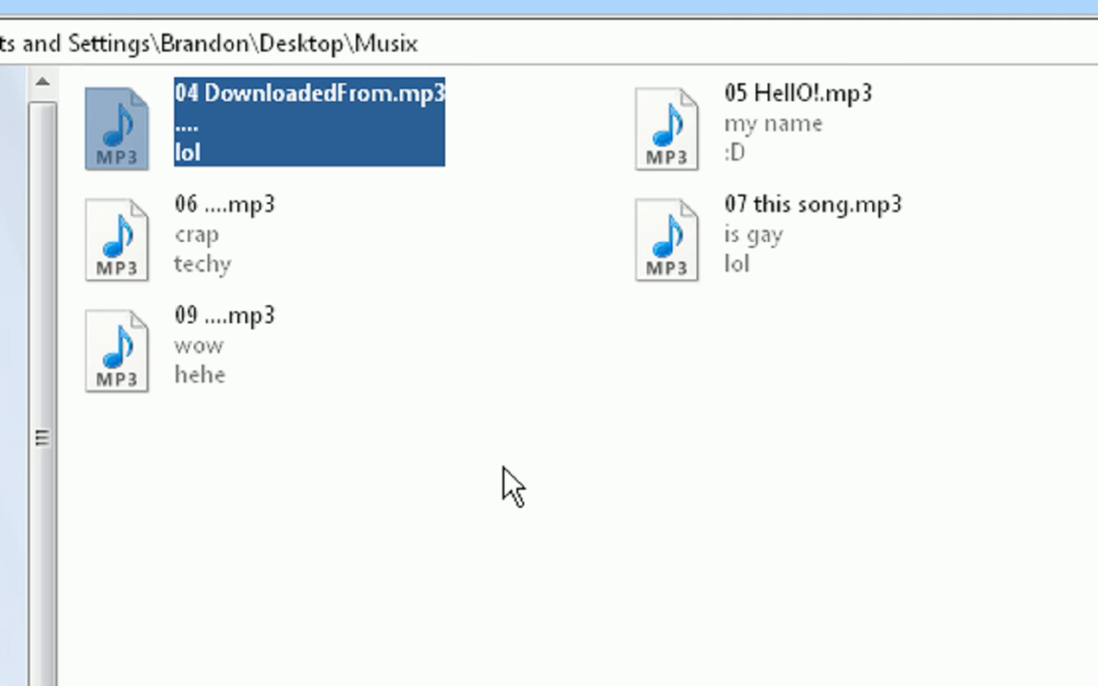
# Step: Download picard-setup-0.11.exe from musicbrainz.org using the Primary FTP server
pyautogui.click(219, 232)
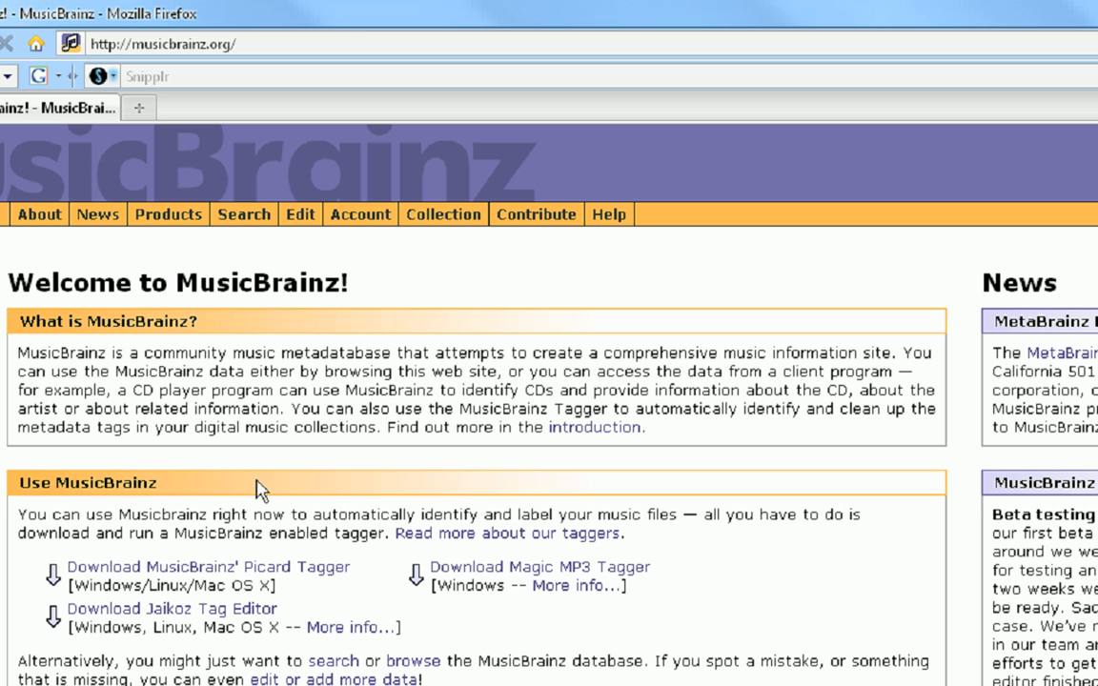
pyautogui.moveTo(282, 606)
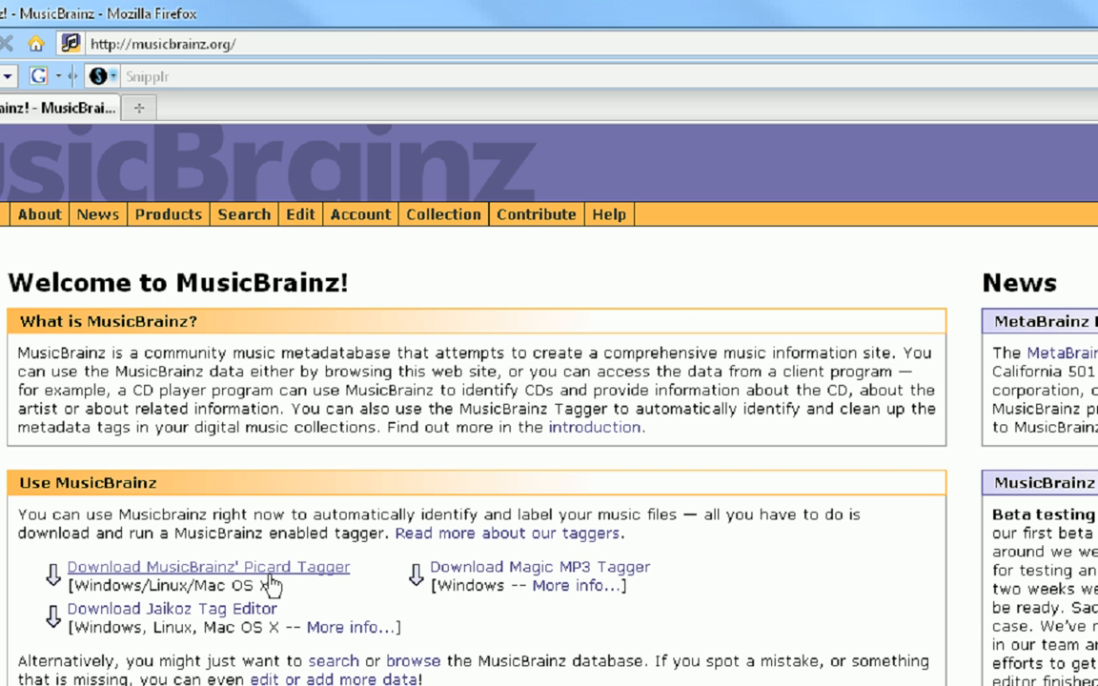
pyautogui.click(211, 567)
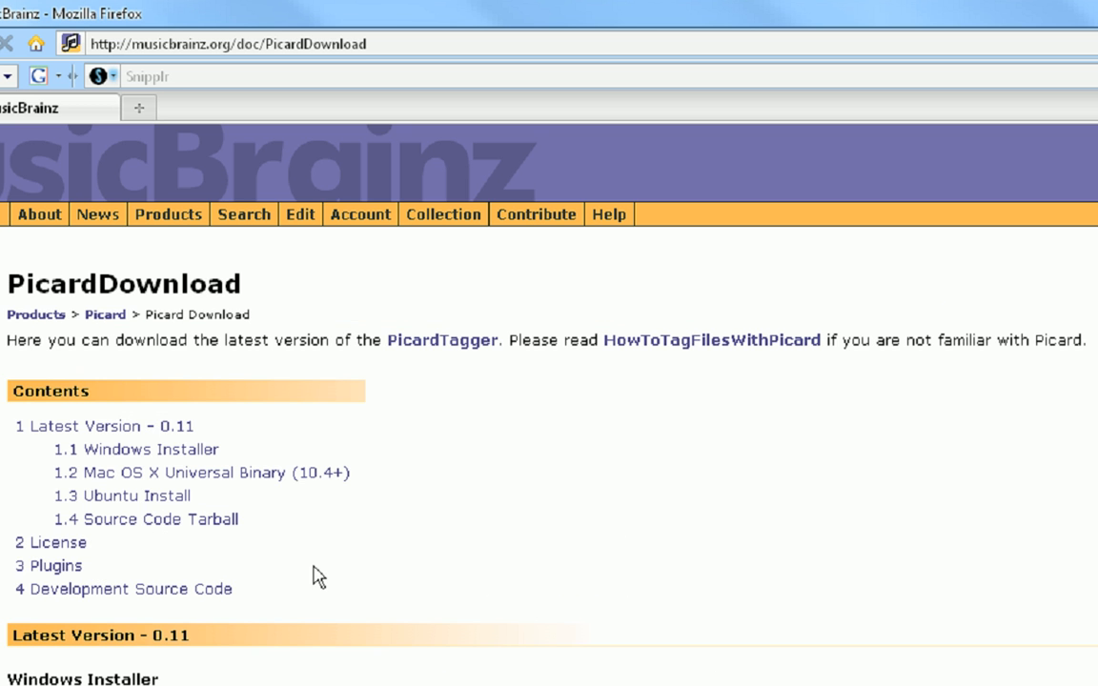
pyautogui.click(112, 579)
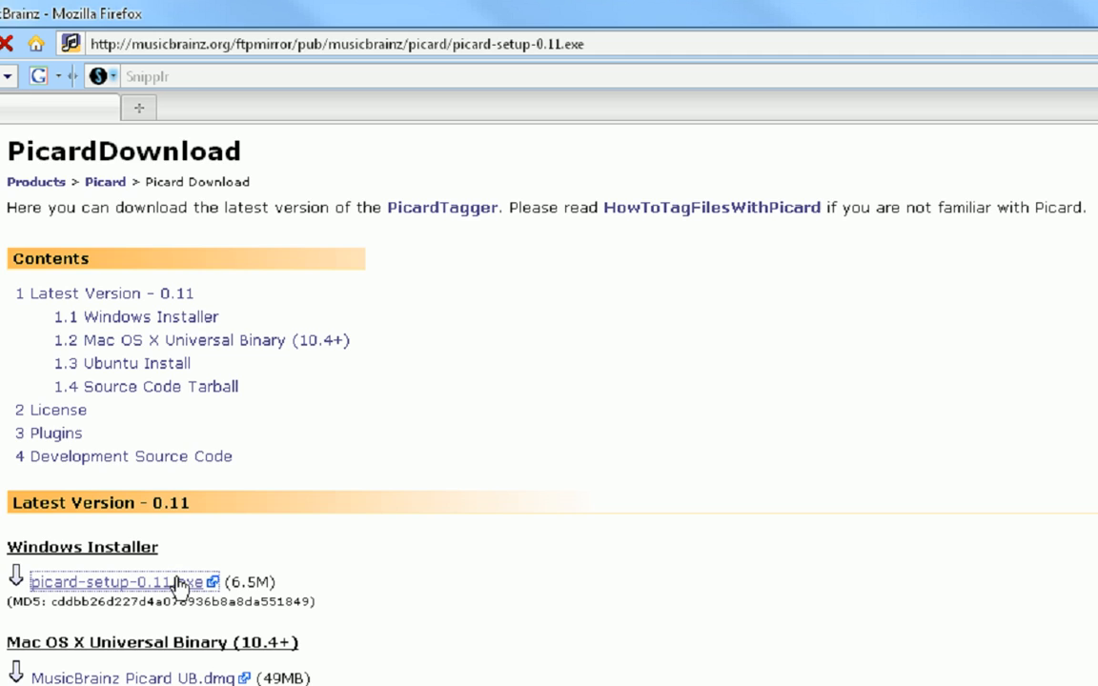
pyautogui.click(109, 581)
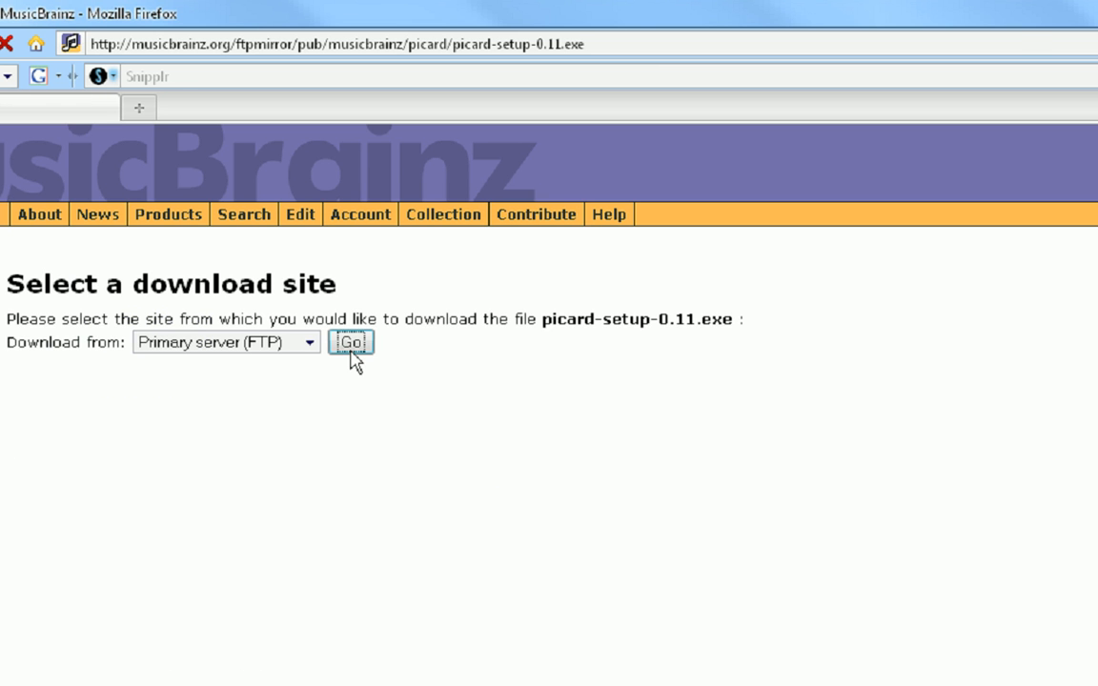
pyautogui.click(350, 342)
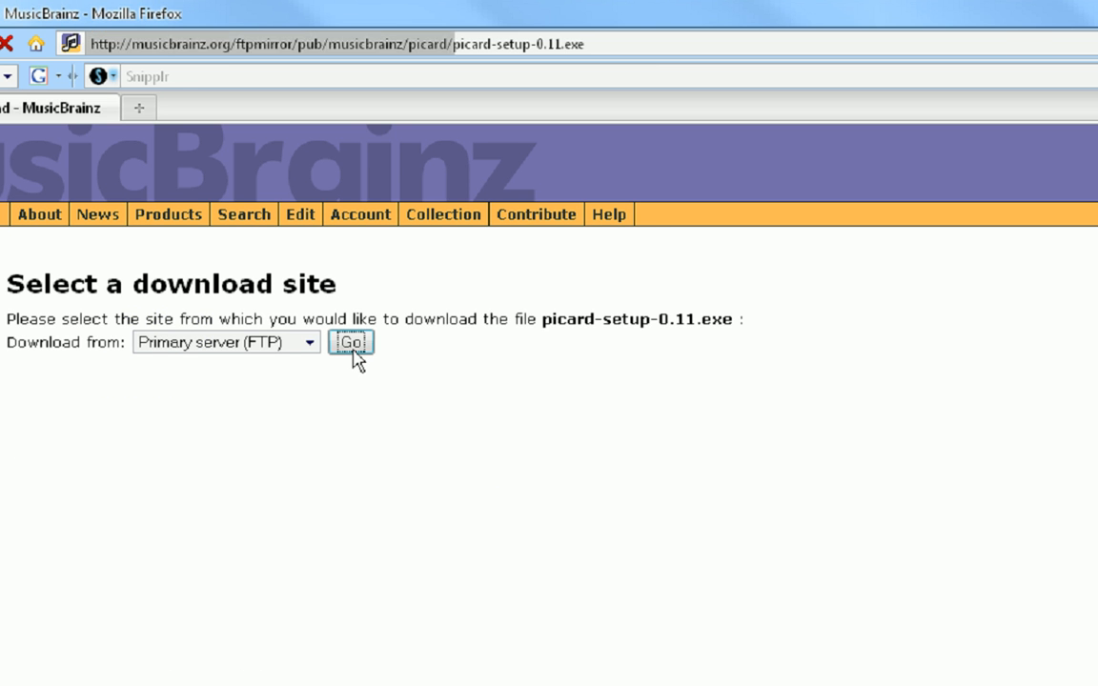
pyautogui.click(351, 342)
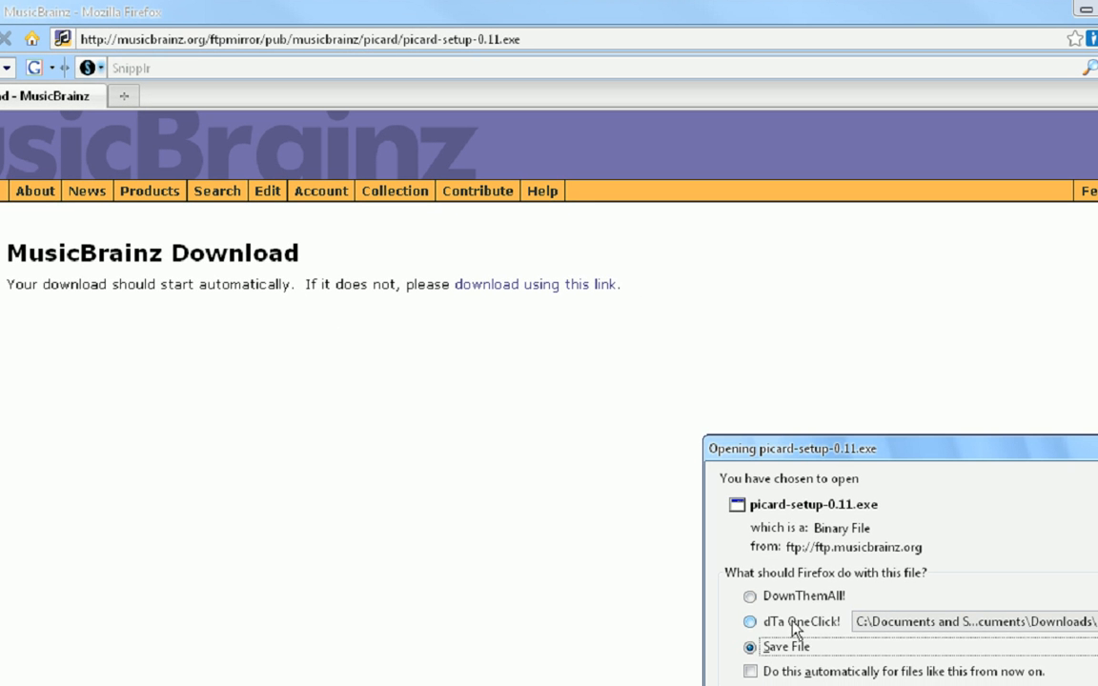
# Step: Hand the installer to dTa OneClick!, overwrite the existing file, then close DownThemAll!
pyautogui.click(745, 620)
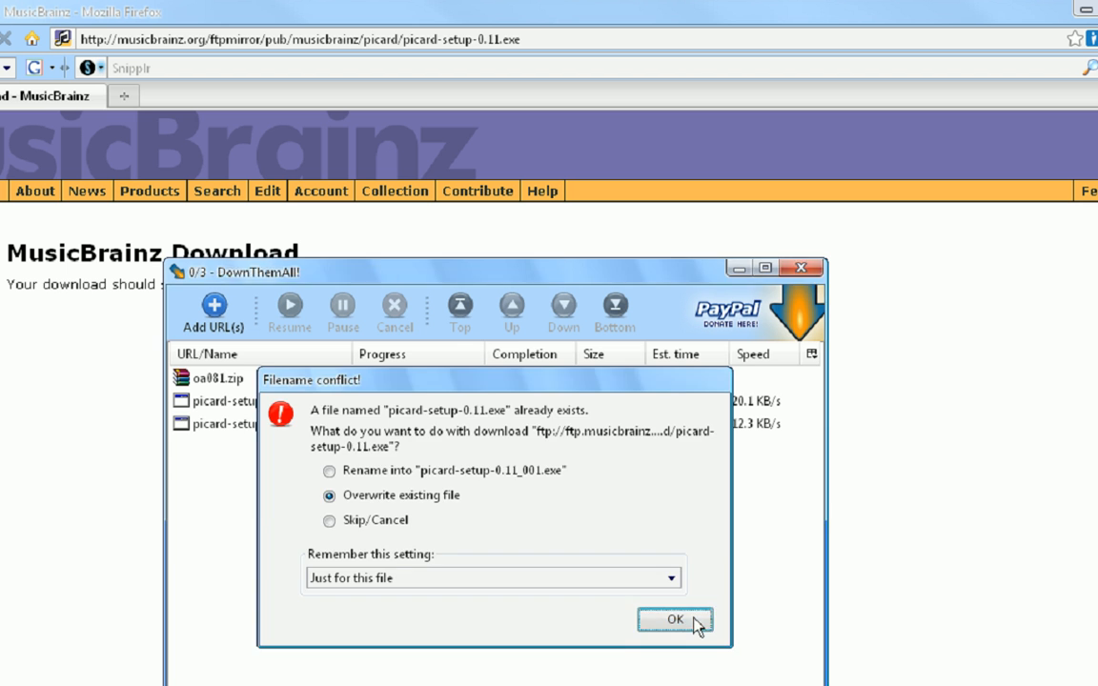
pyautogui.click(677, 618)
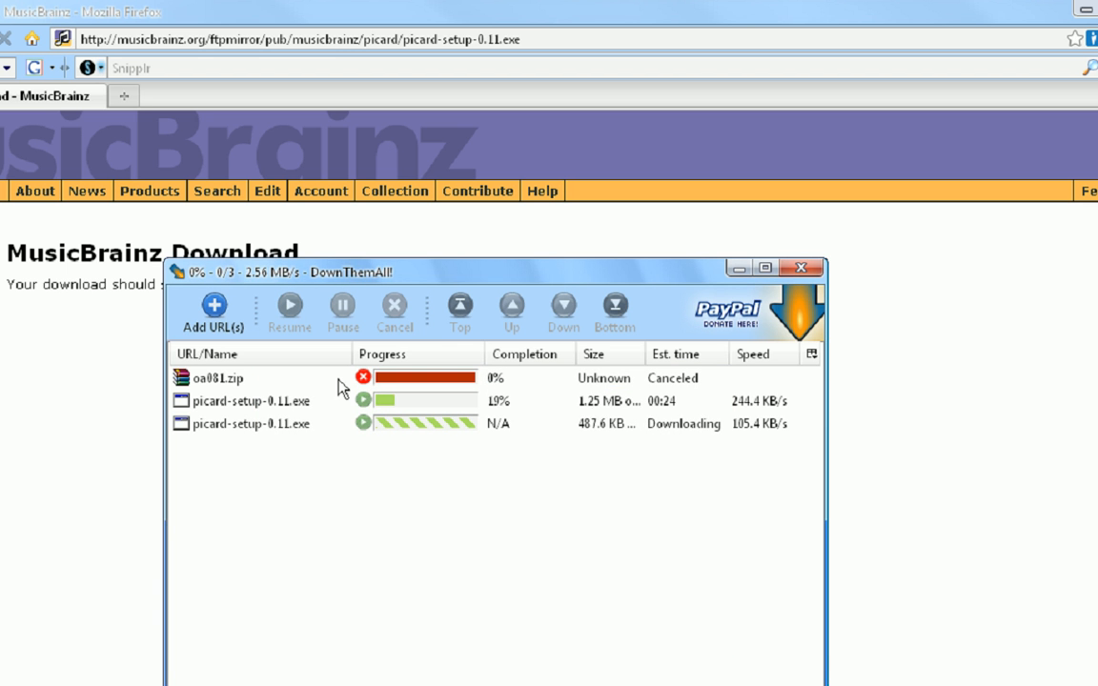
pyautogui.click(801, 267)
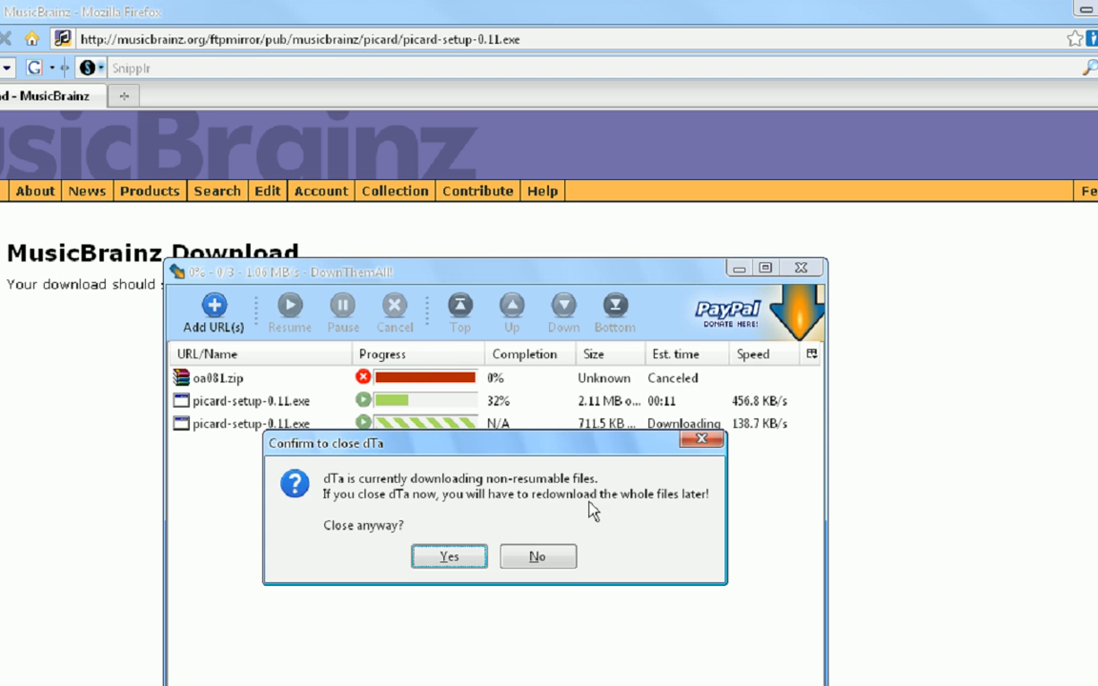
pyautogui.click(448, 556)
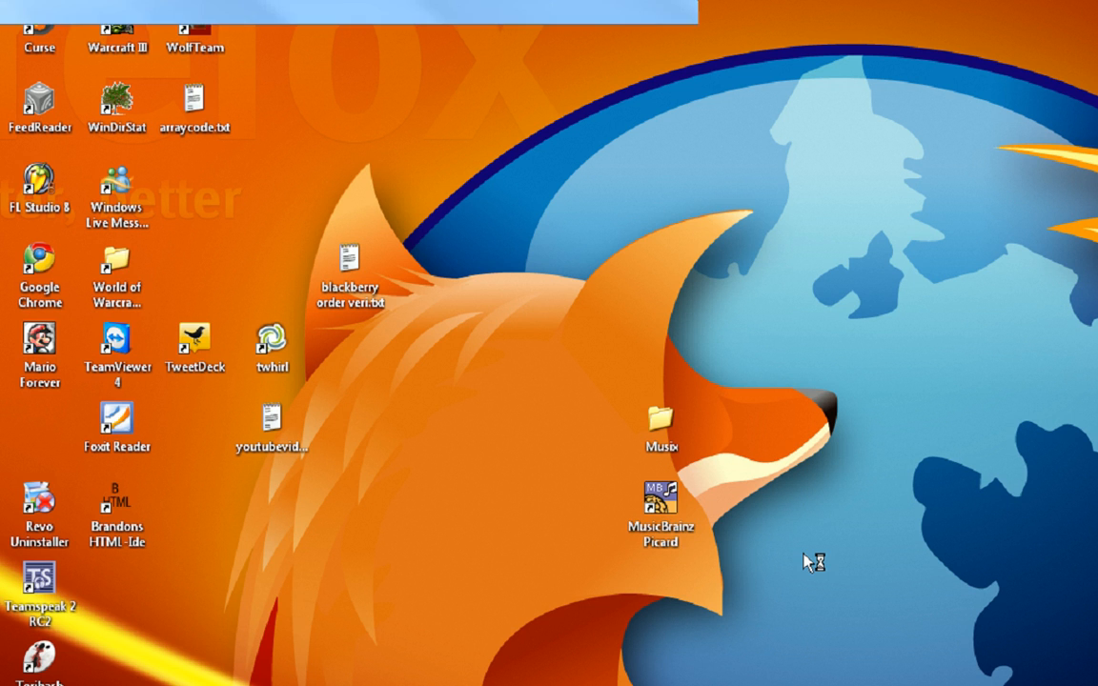
# Step: Launch MusicBrainz Picard from its desktop shortcut and begin choosing the Musix folder
pyautogui.doubleClick(661, 502)
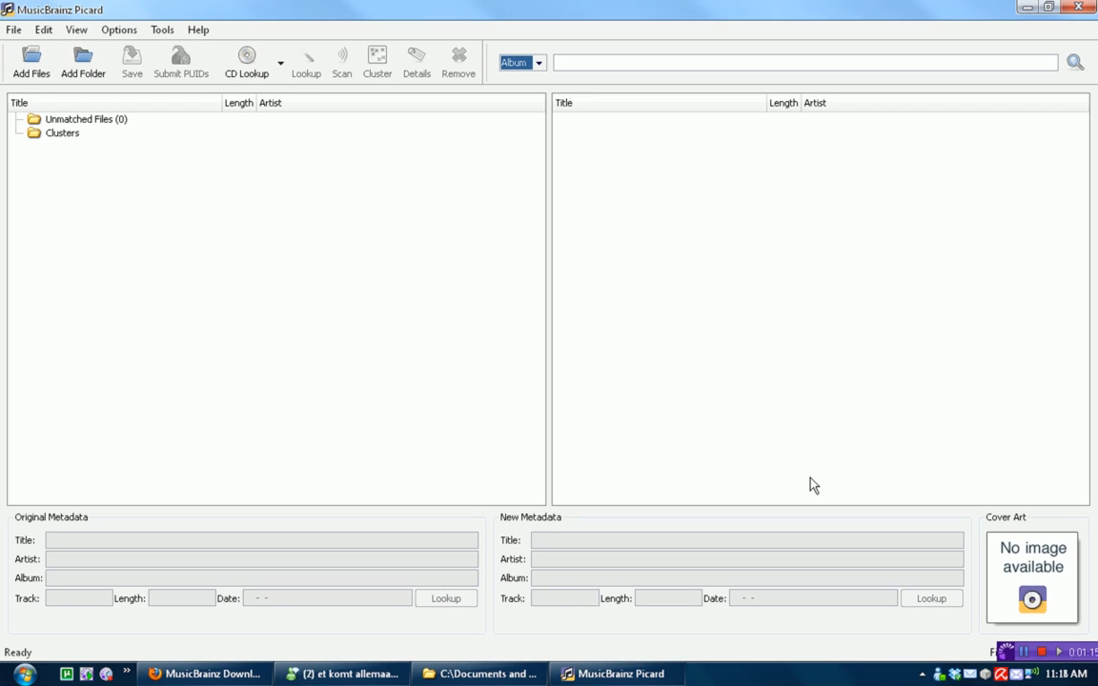
pyautogui.moveTo(552, 105)
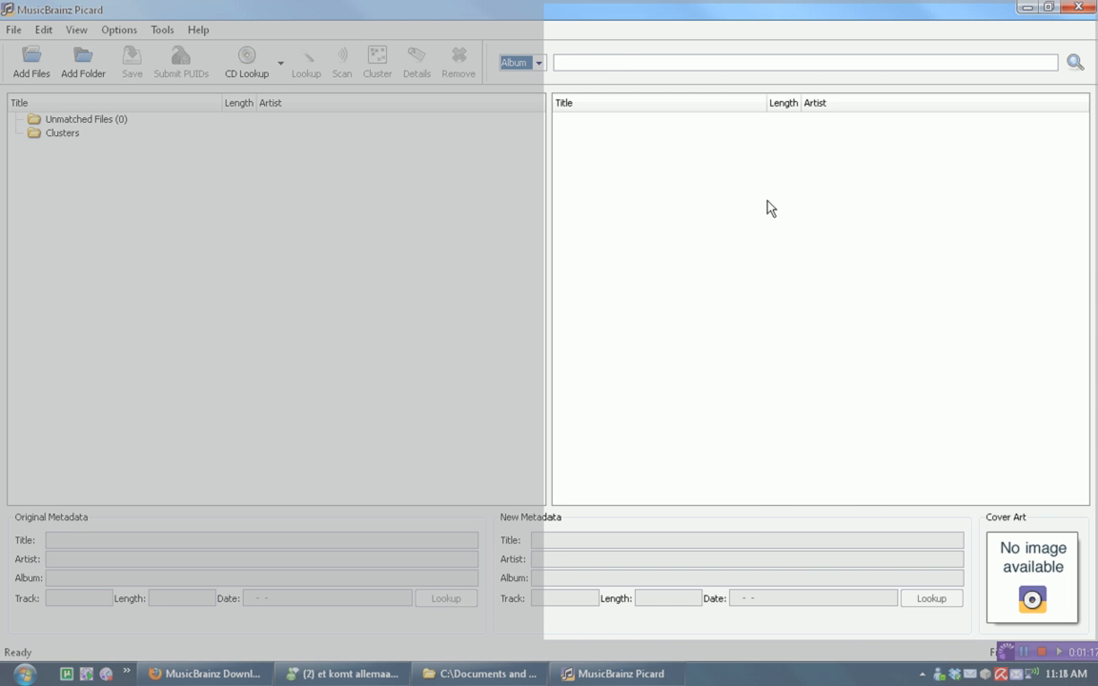
pyautogui.moveTo(1073, 514)
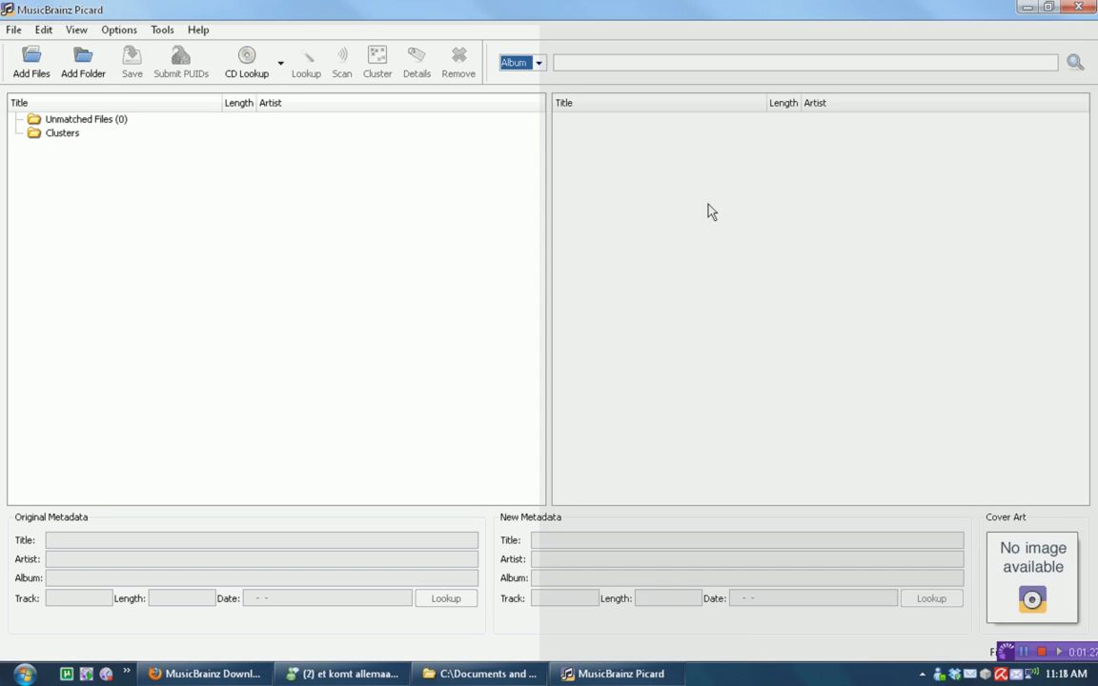
pyautogui.moveTo(465, 262)
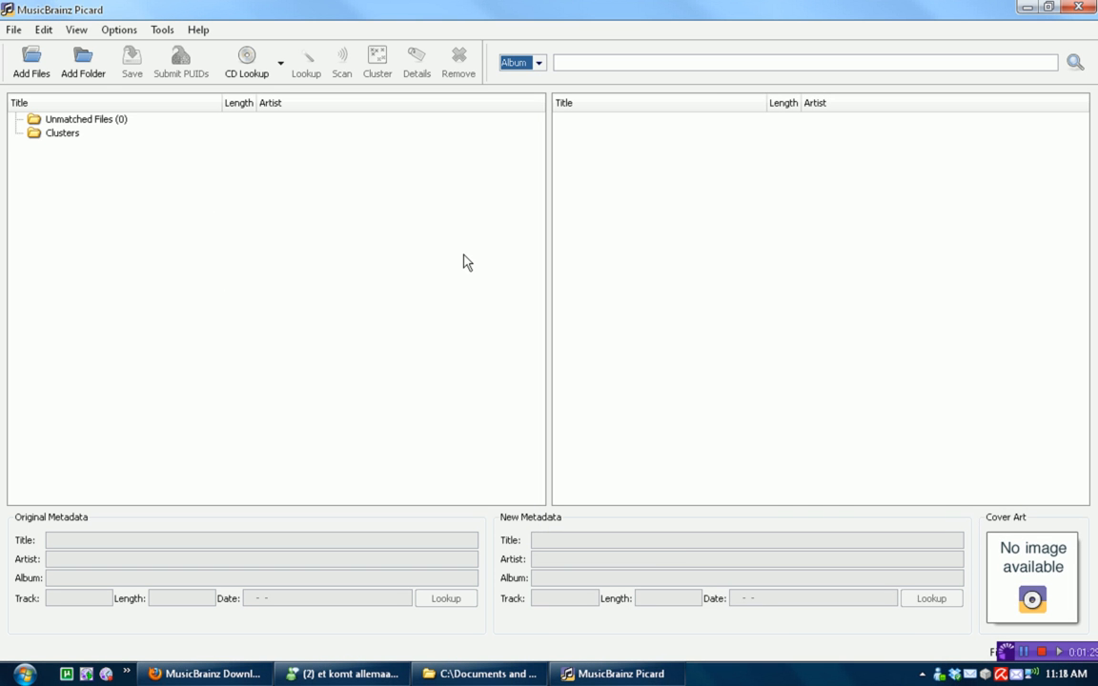
pyautogui.moveTo(335, 244)
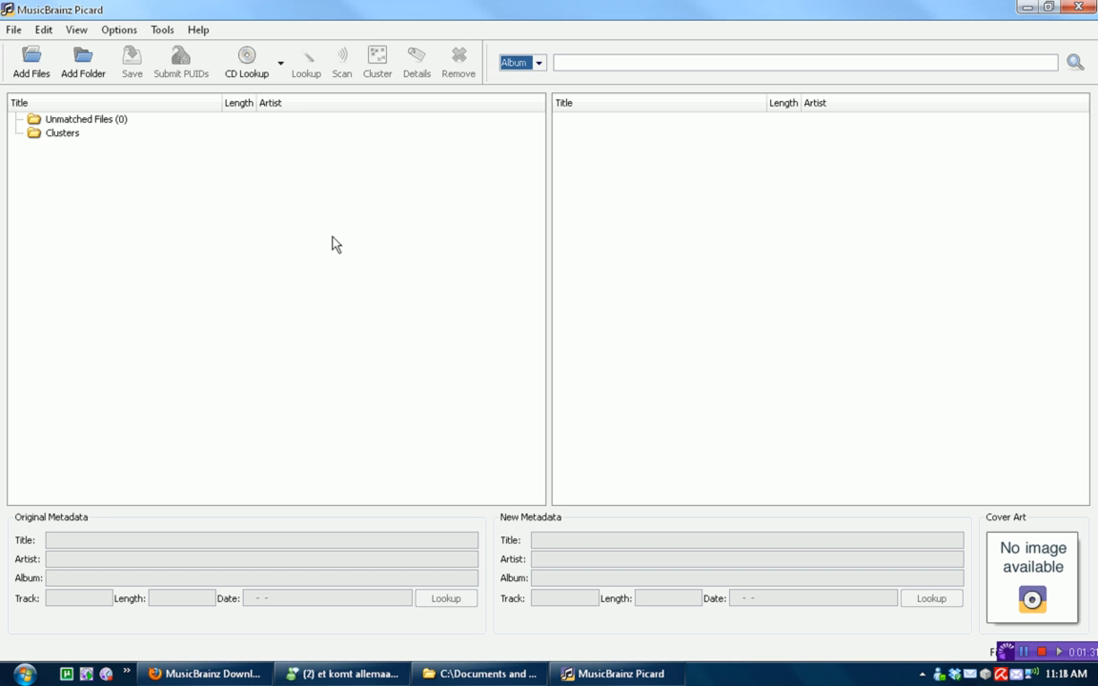
pyautogui.click(83, 55)
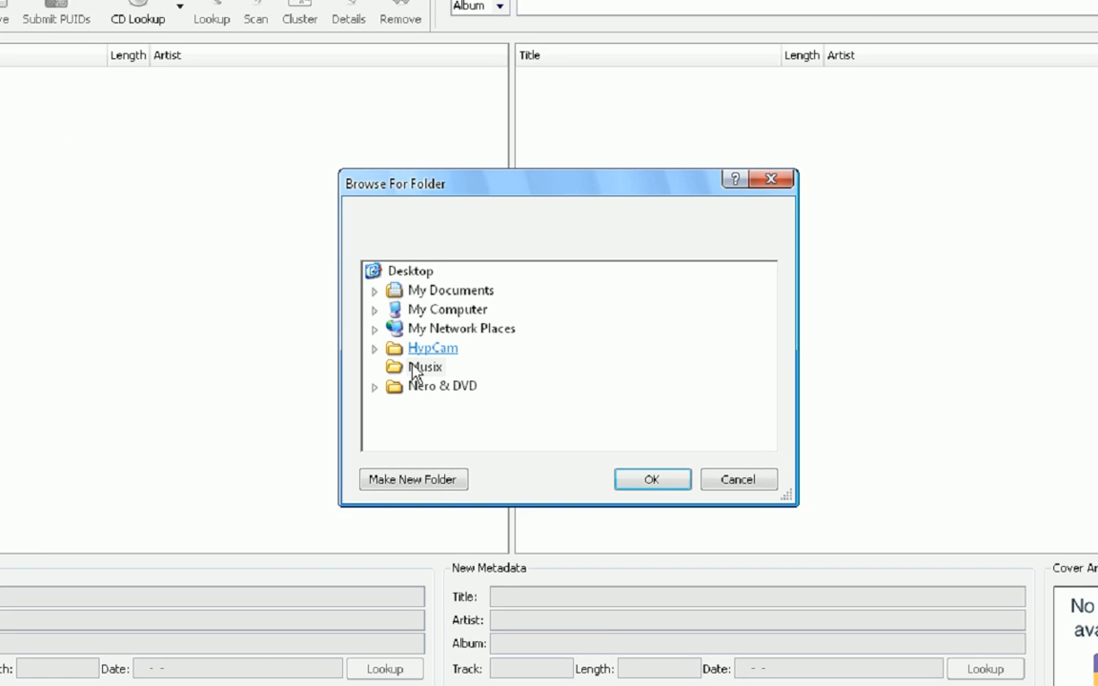
# Step: Load the Musix folder and compare Juke Box Hero's original and new tags
pyautogui.click(652, 479)
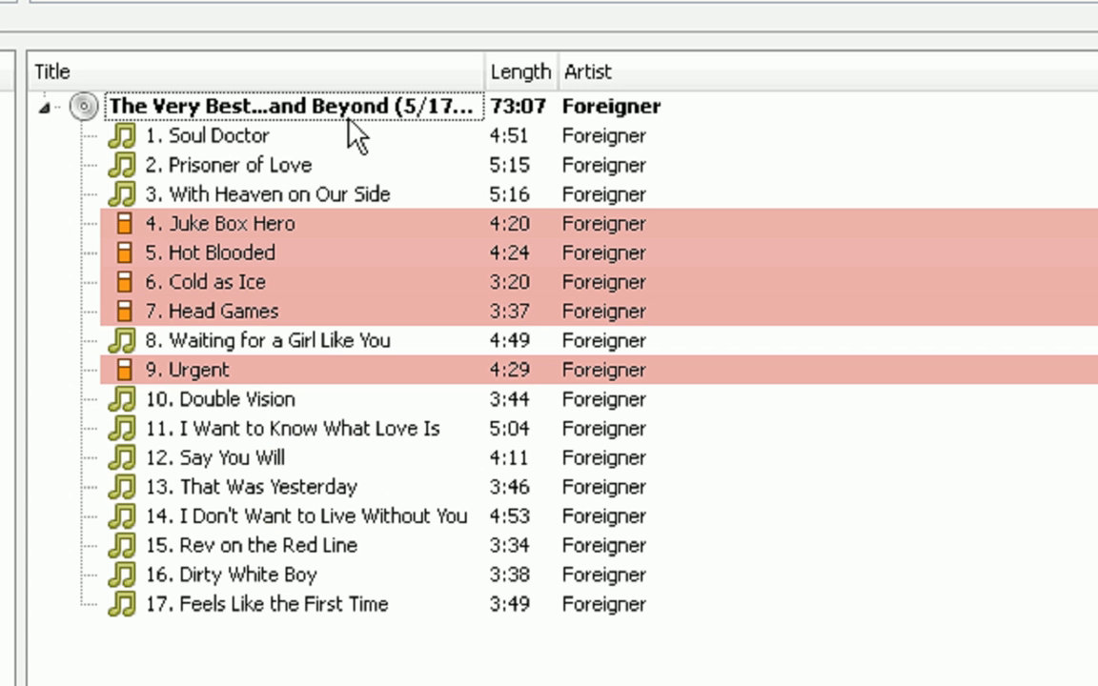
pyautogui.moveTo(262, 231)
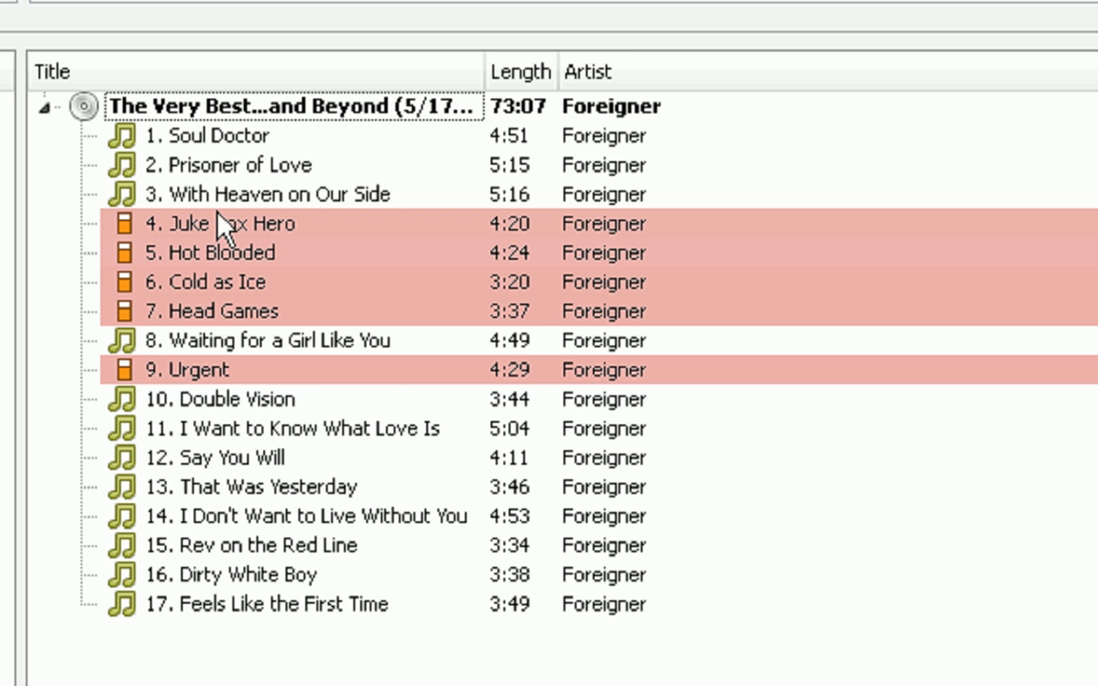
pyautogui.click(224, 223)
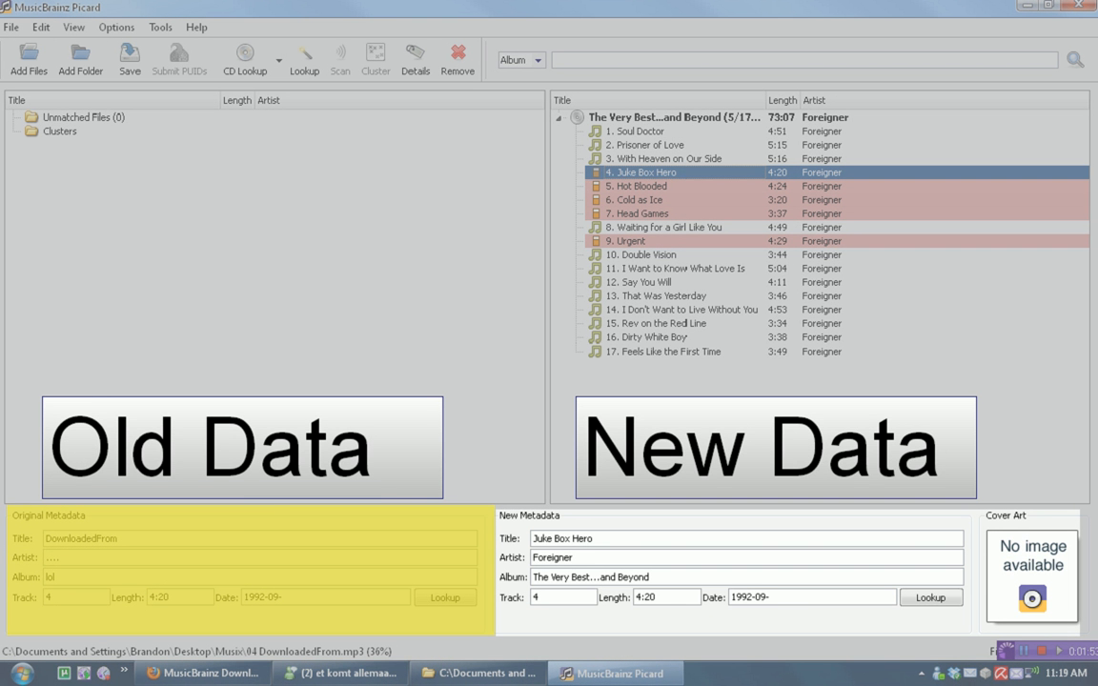
pyautogui.click(638, 186)
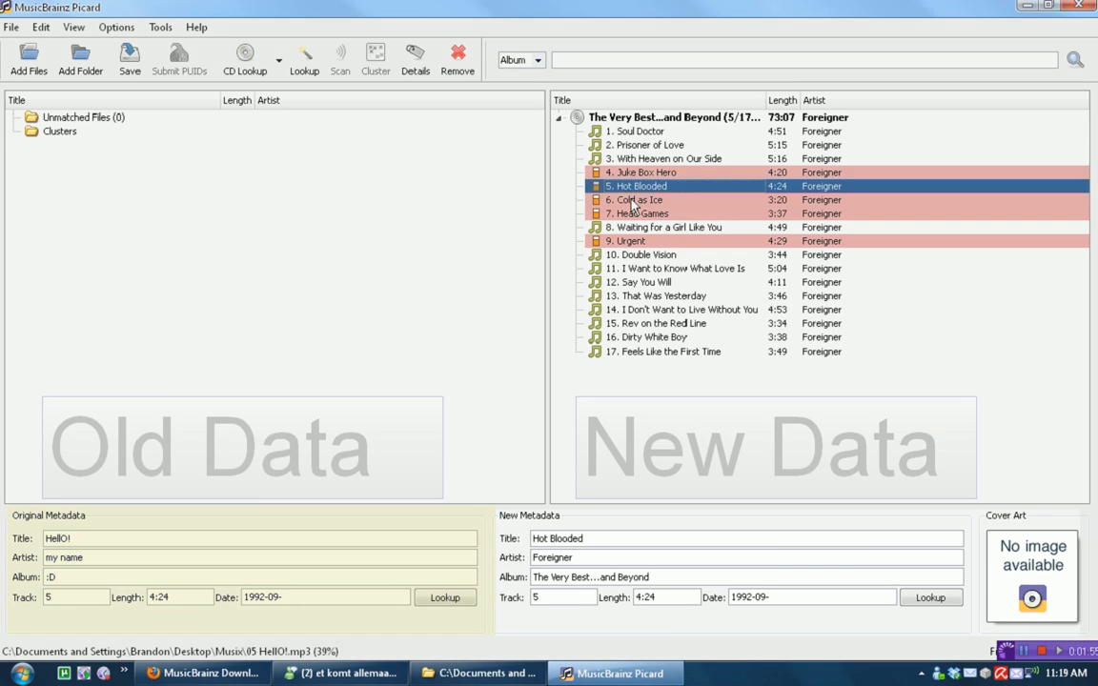
pyautogui.click(638, 172)
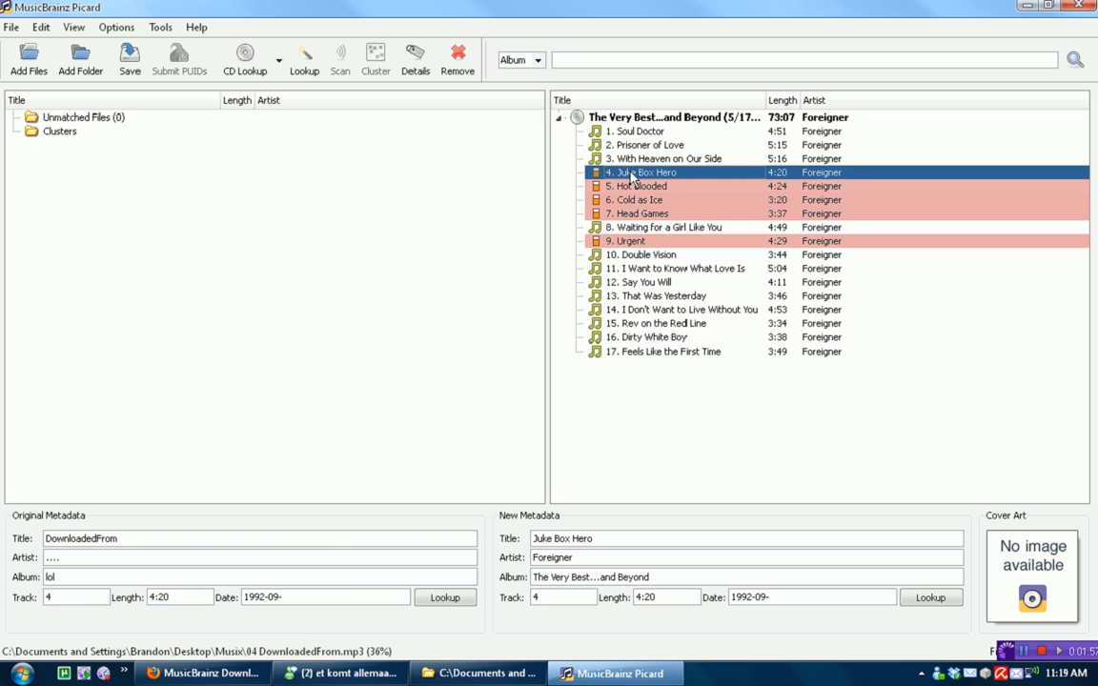
pyautogui.moveTo(646, 188)
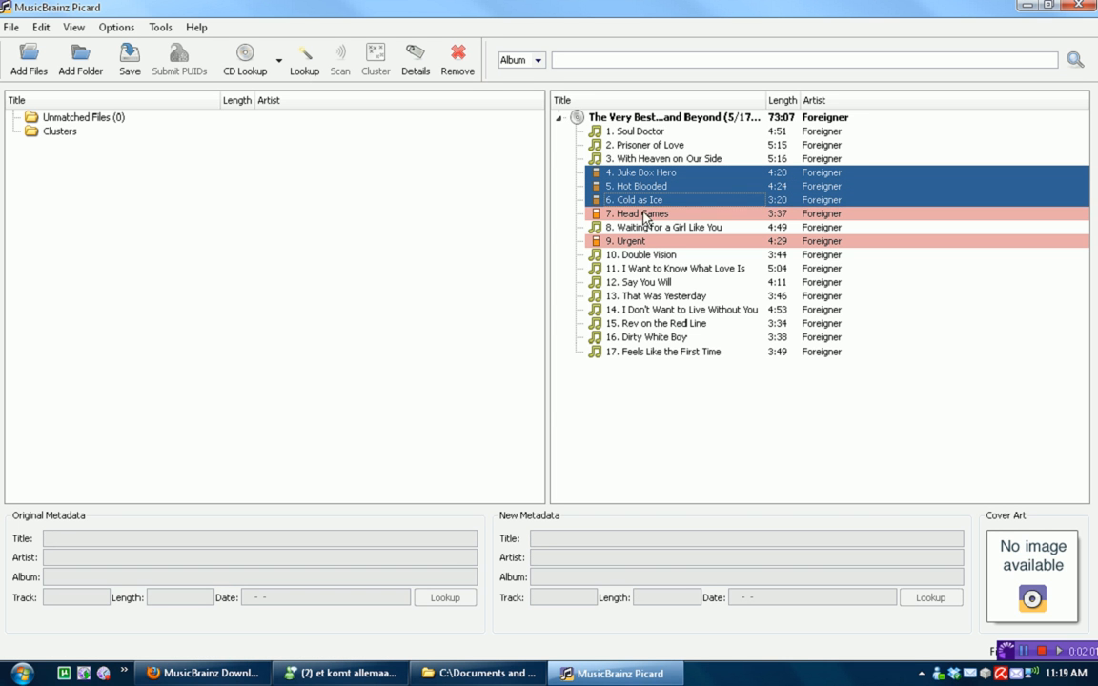
# Step: Select Foreigner tracks 4–7 and 9 and save them from the context menu
pyautogui.click(629, 241)
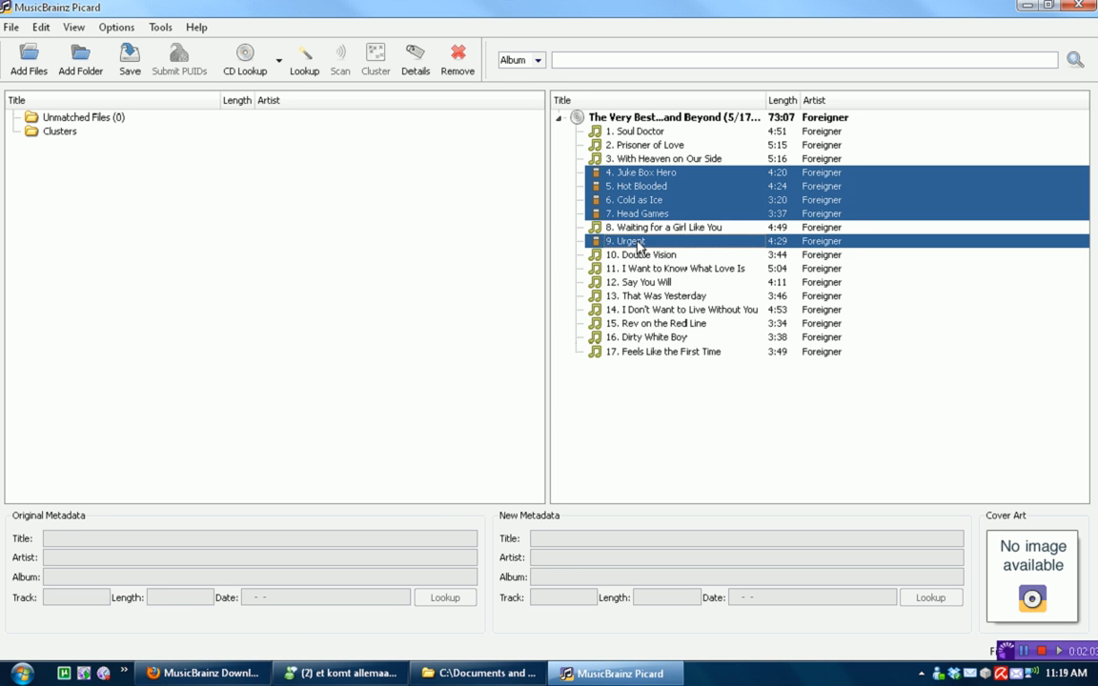
pyautogui.rightClick(634, 240)
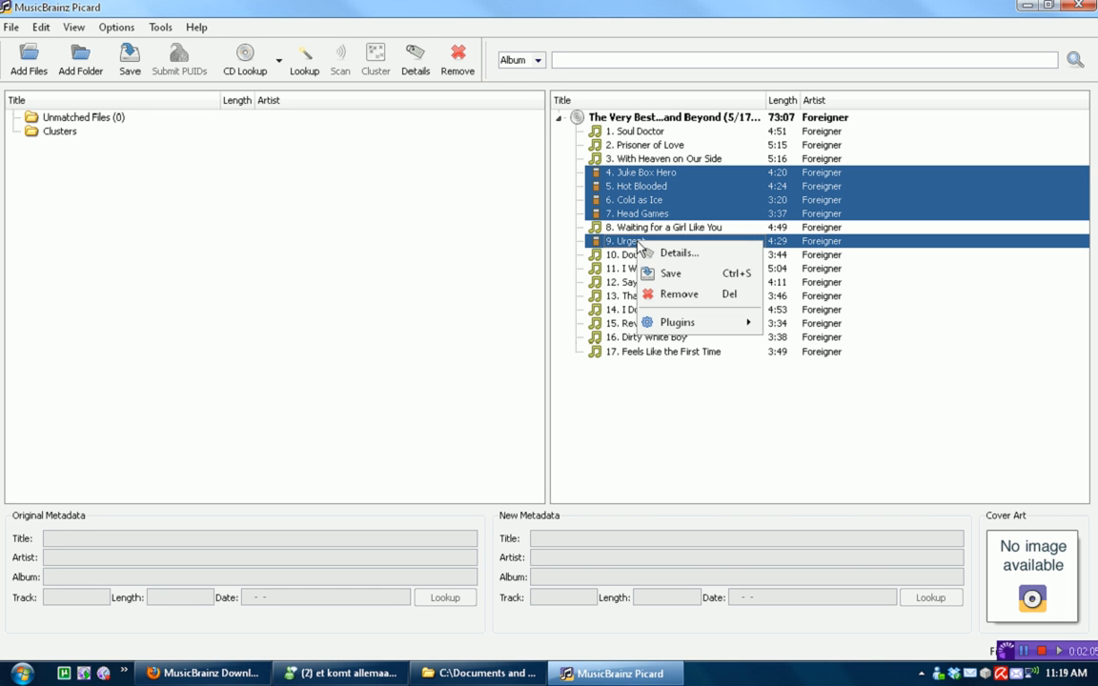
pyautogui.click(668, 273)
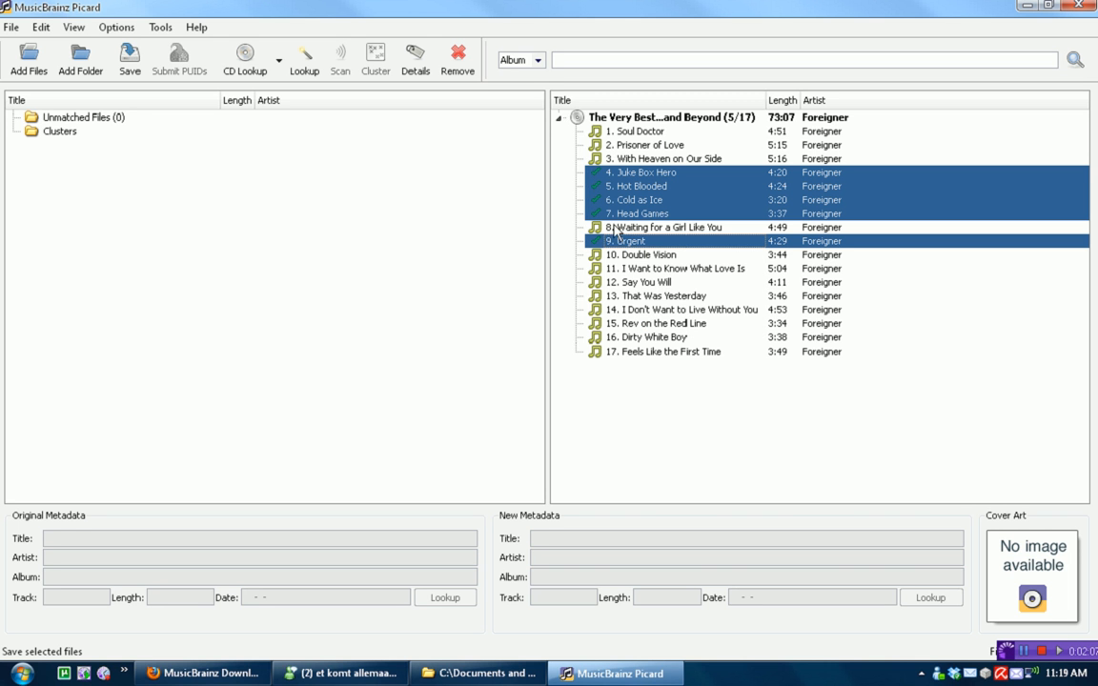
pyautogui.moveTo(628, 243)
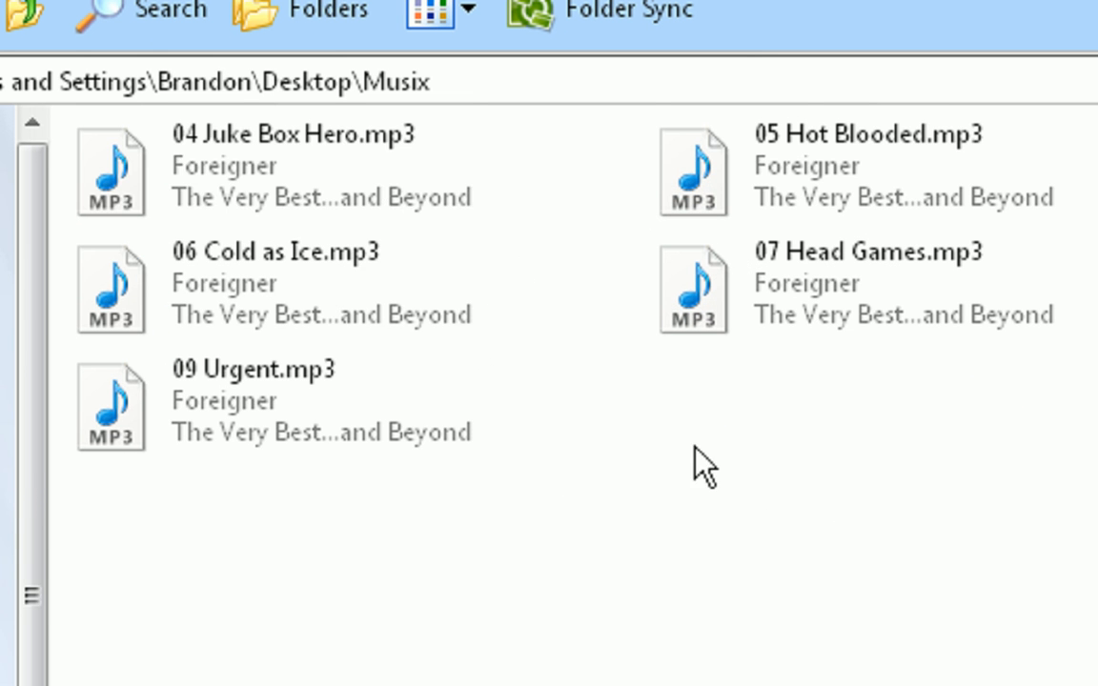
# Step: Inspect the renamed 04 Juke Box Hero.mp3 in the Musix folder, then deselect it
pyautogui.click(862, 134)
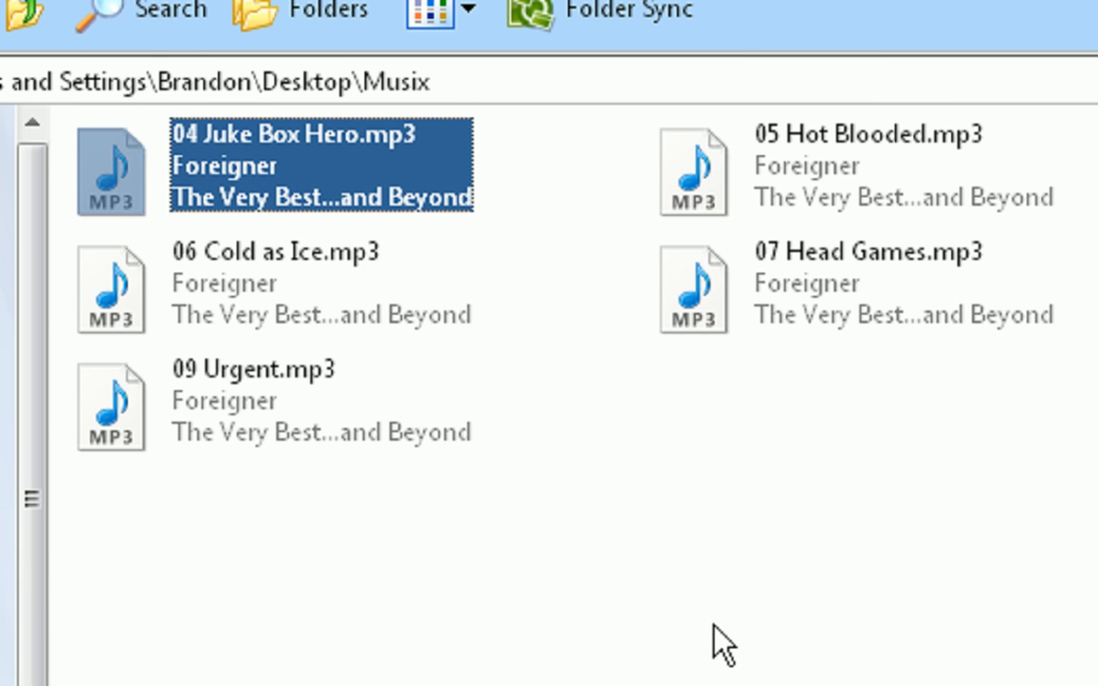
pyautogui.click(253, 370)
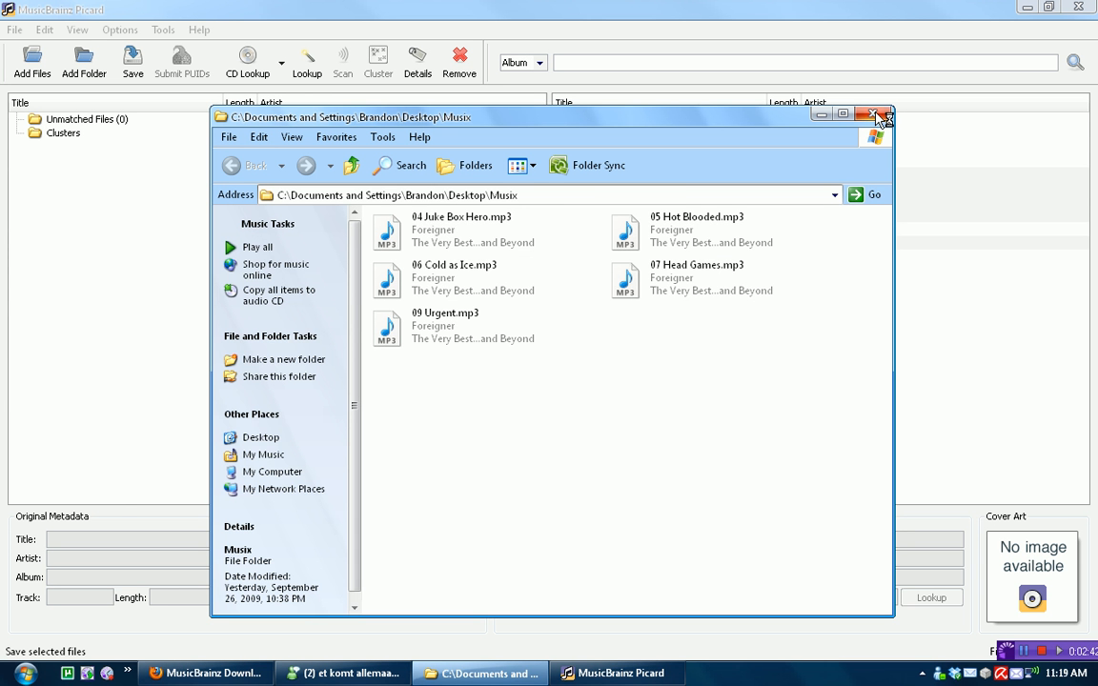
# Step: Close Explorer, view tags for I Don't Want to Live Without You and Rev on the Red Line, then open File
pyautogui.click(877, 114)
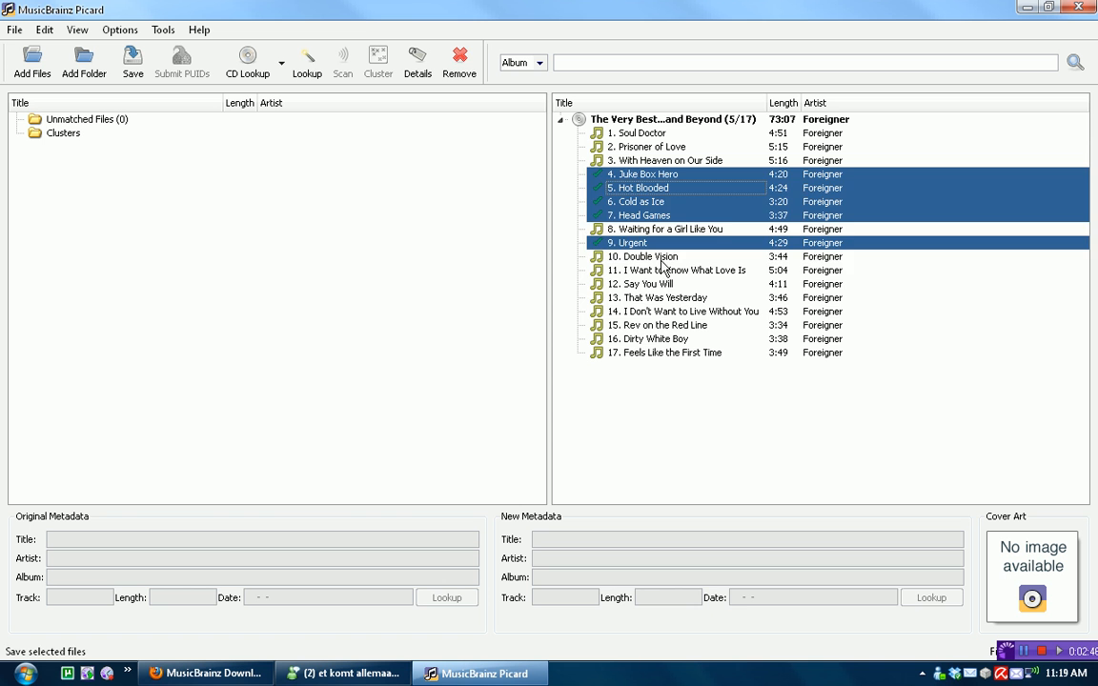
pyautogui.click(685, 312)
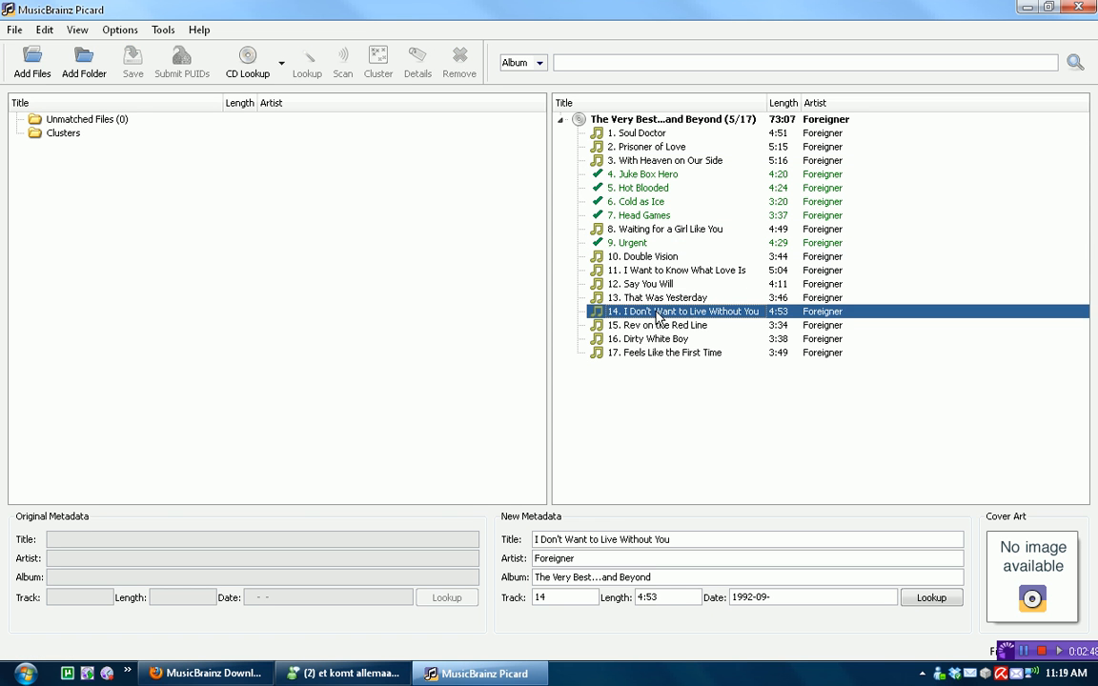
pyautogui.click(648, 325)
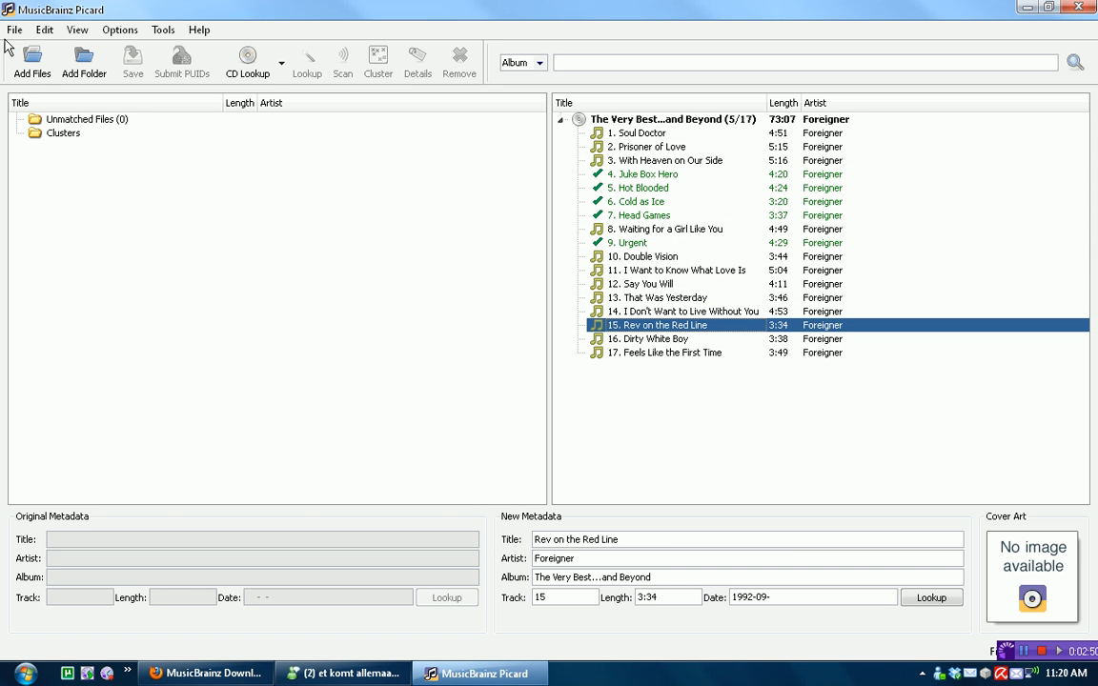
pyautogui.click(12, 9)
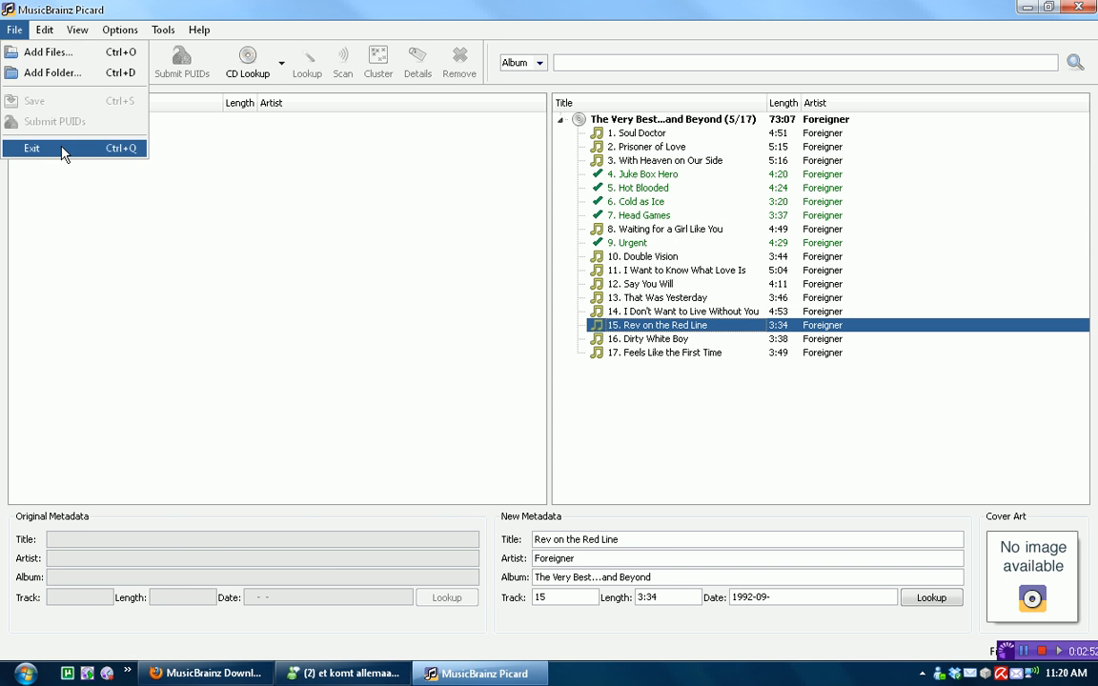